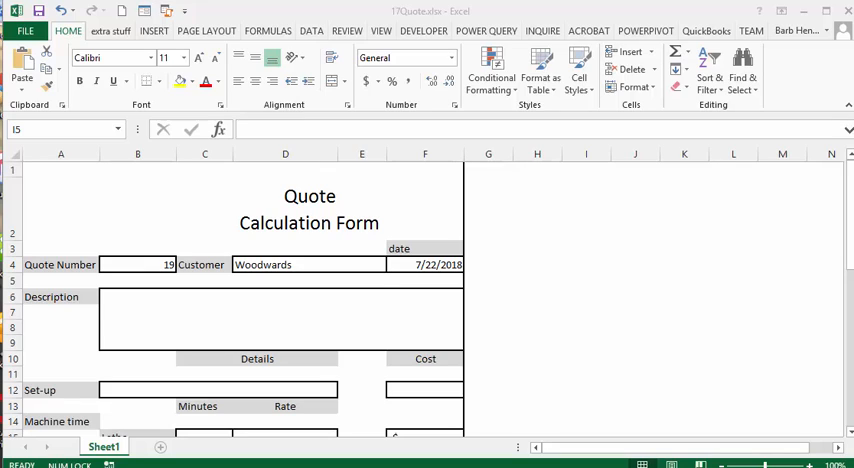
{"action": "mouse_move", "coordinate": [429, 280]}
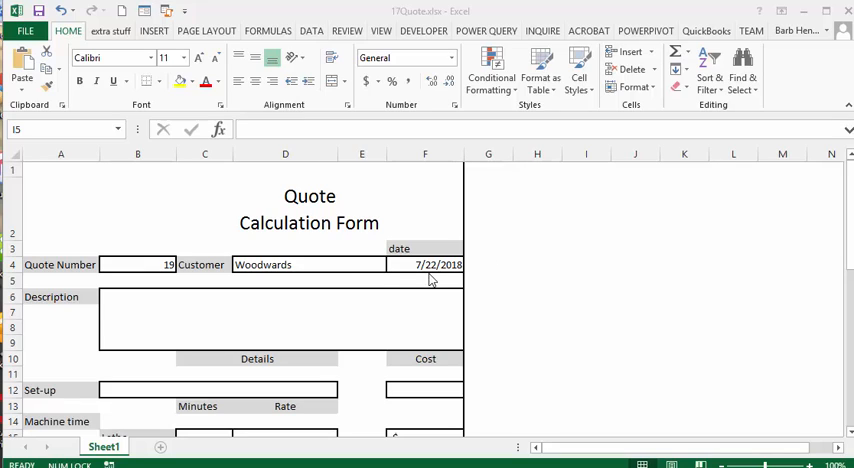
{"action": "mouse_move", "coordinate": [213, 238]}
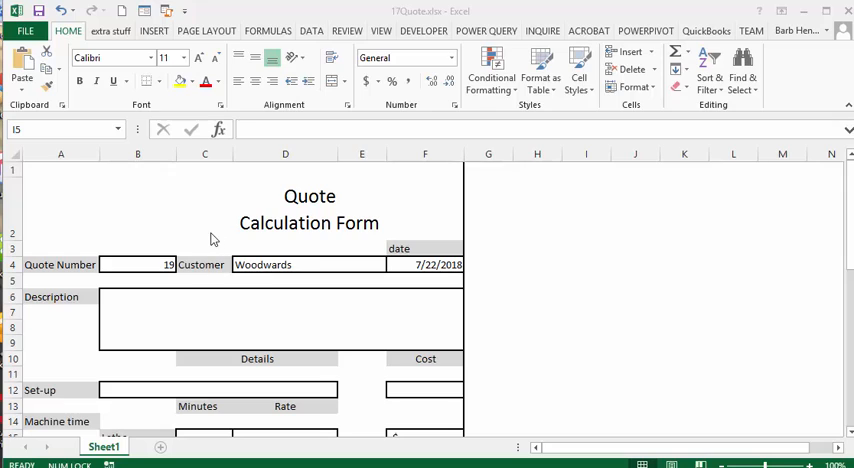
{"action": "mouse_move", "coordinate": [357, 238]}
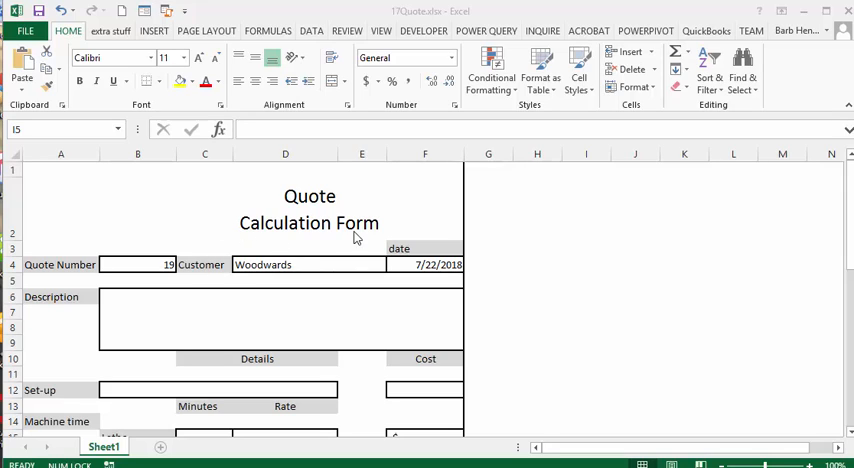
{"action": "mouse_move", "coordinate": [205, 340]}
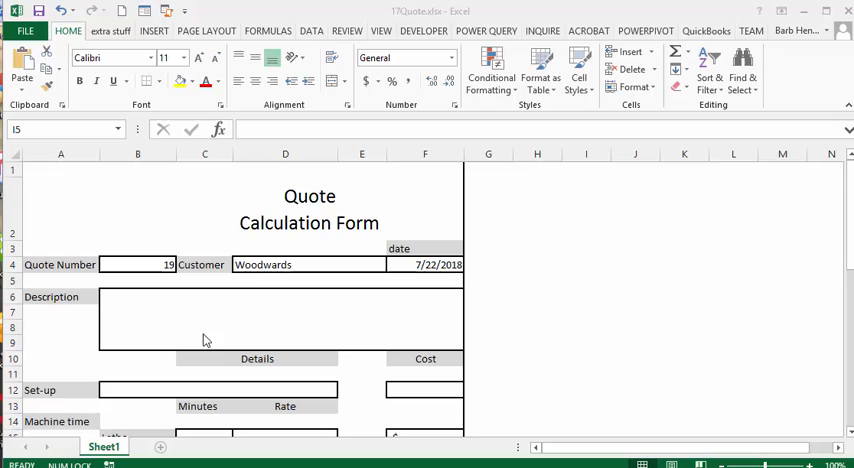
{"action": "mouse_move", "coordinate": [270, 280]}
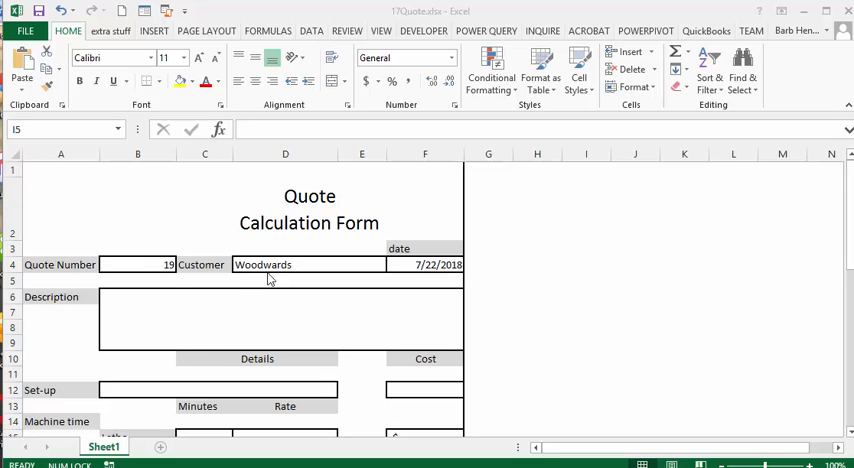
{"action": "mouse_move", "coordinate": [271, 311]}
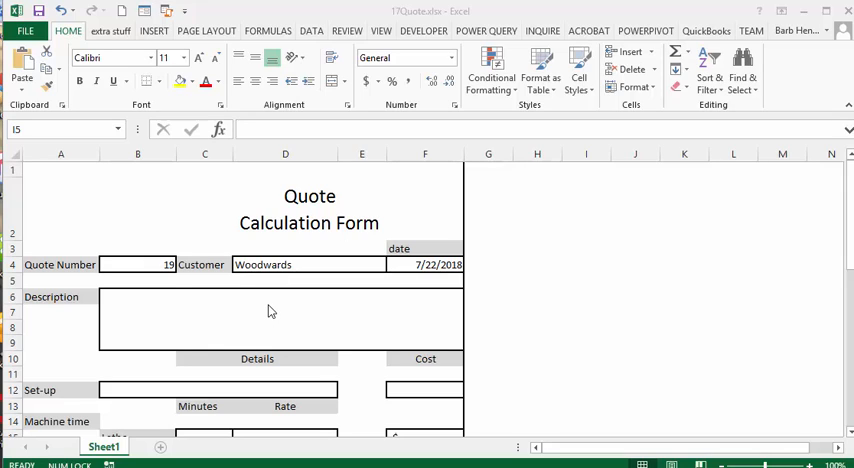
{"action": "mouse_move", "coordinate": [379, 426]}
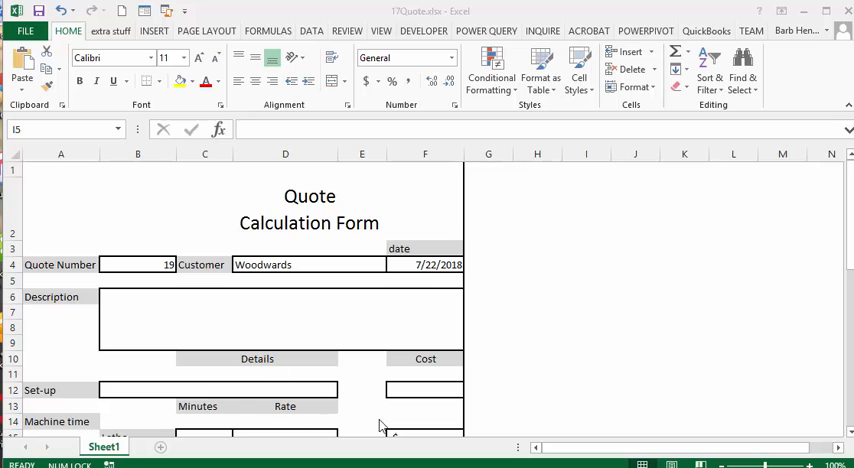
- Log quote 19 for Woodwards with 'record in list' and review the saved 19Quote form
{"action": "scroll", "scroll_direction": "down", "scroll_amount": 3}
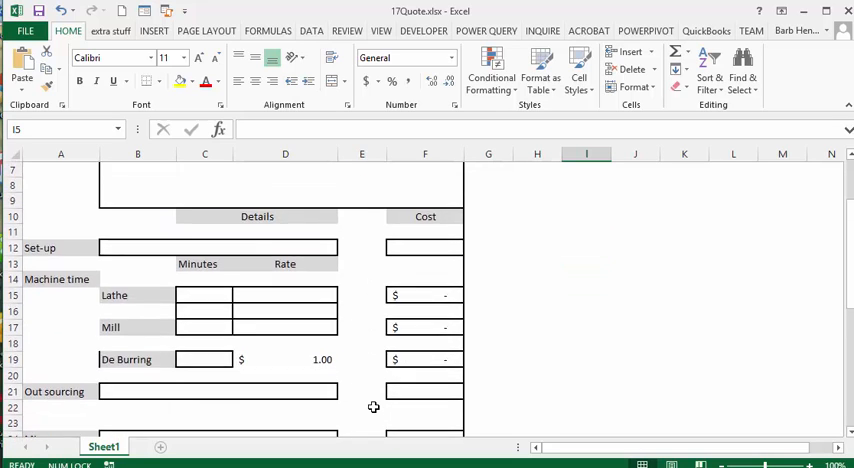
{"action": "scroll", "scroll_direction": "down", "scroll_amount": 3}
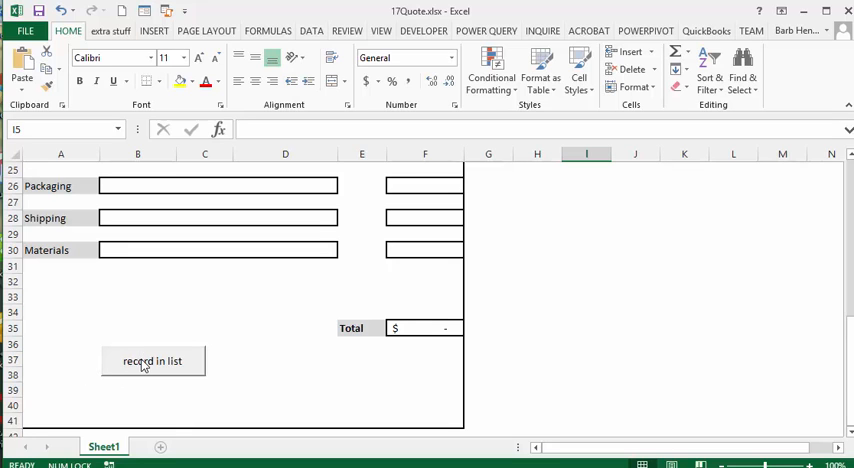
{"action": "left_click", "coordinate": [153, 361]}
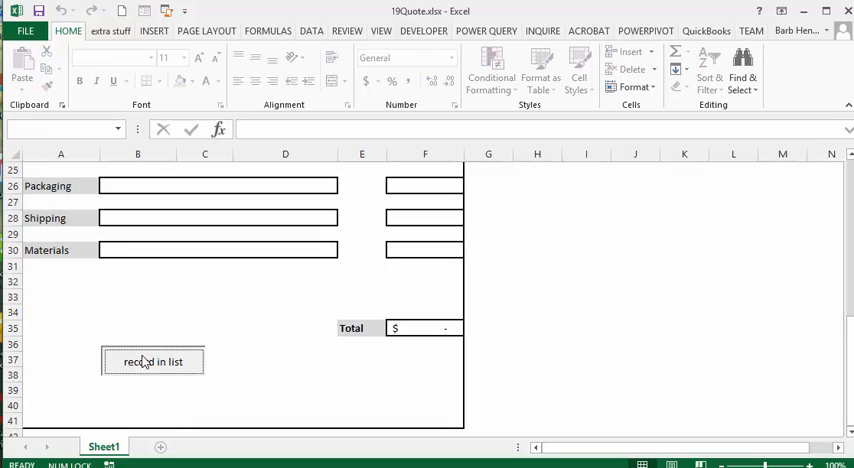
{"action": "left_click", "coordinate": [152, 361]}
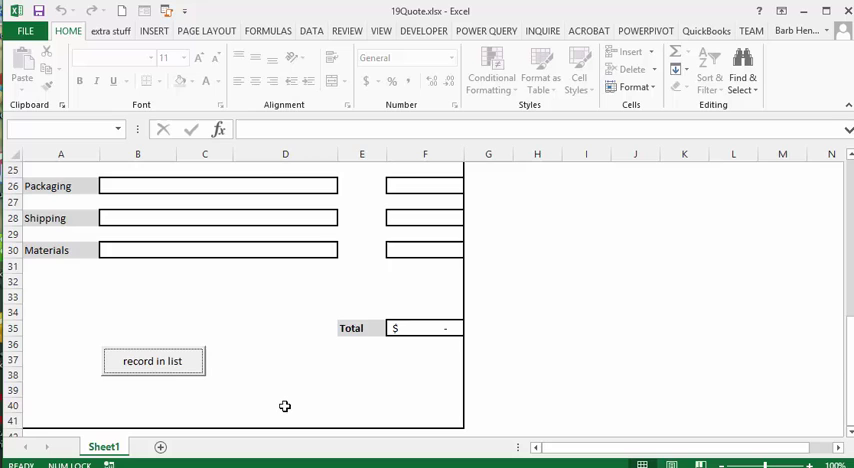
{"action": "scroll", "scroll_direction": "up", "scroll_amount": 3}
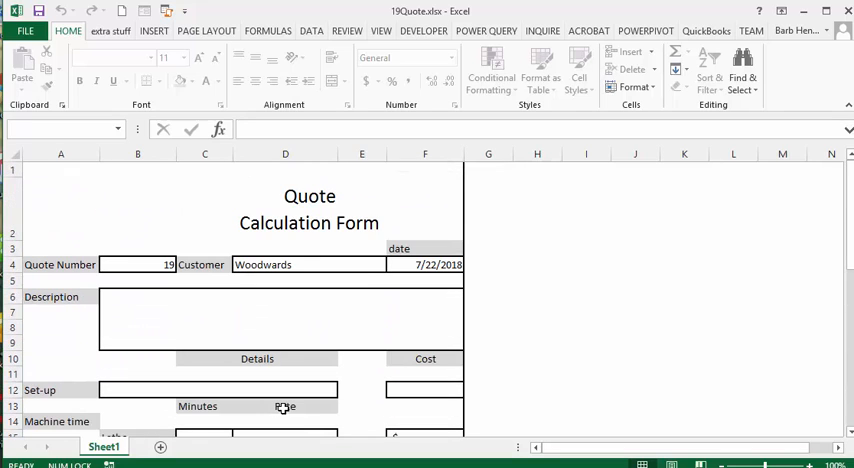
{"action": "scroll", "scroll_direction": "down", "scroll_amount": 3}
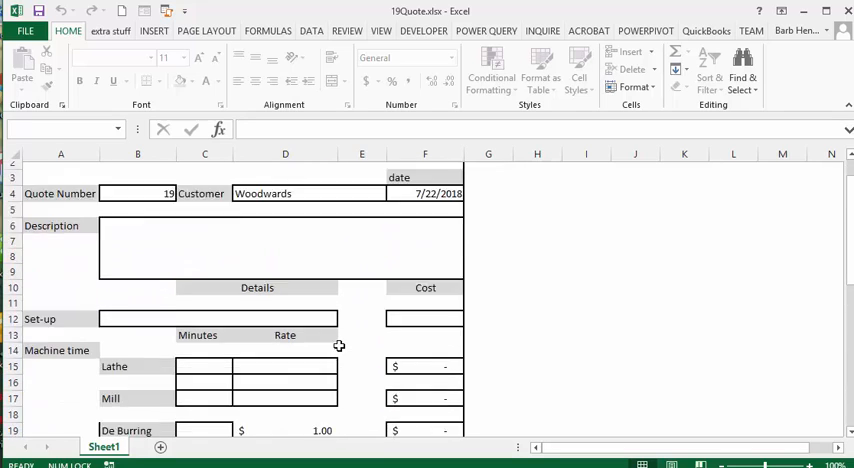
{"action": "scroll", "scroll_direction": "down", "scroll_amount": 3}
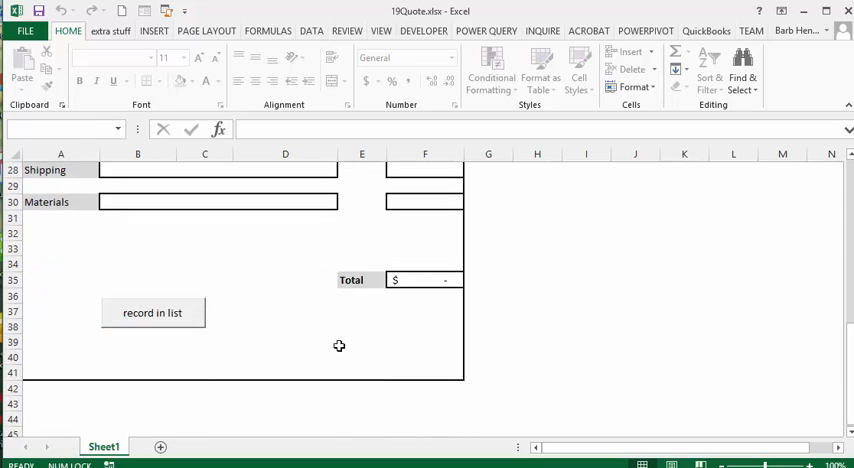
{"action": "scroll", "scroll_direction": "up", "scroll_amount": 3}
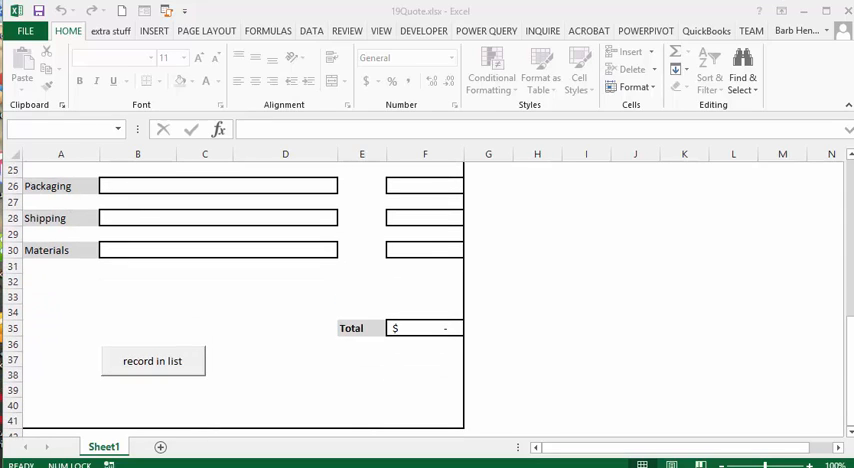
{"action": "mouse_move", "coordinate": [325, 240]}
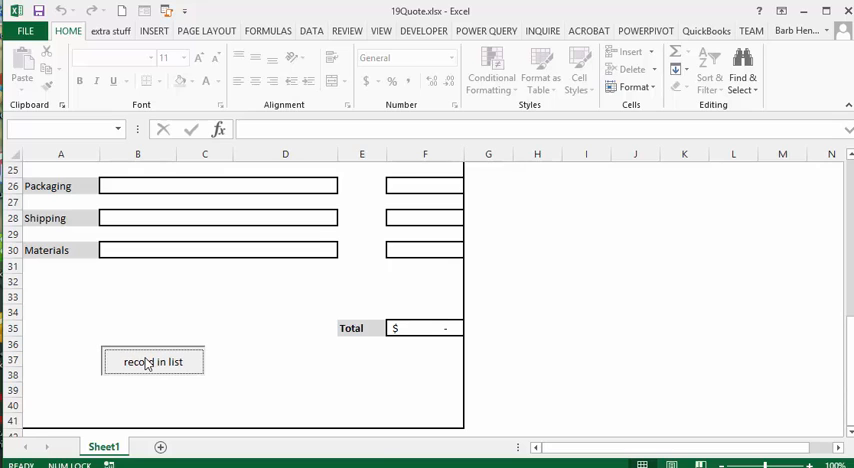
- Re-run 'record in list' for quote 19 and dismiss the Quote Exists warning
{"action": "left_click", "coordinate": [152, 361]}
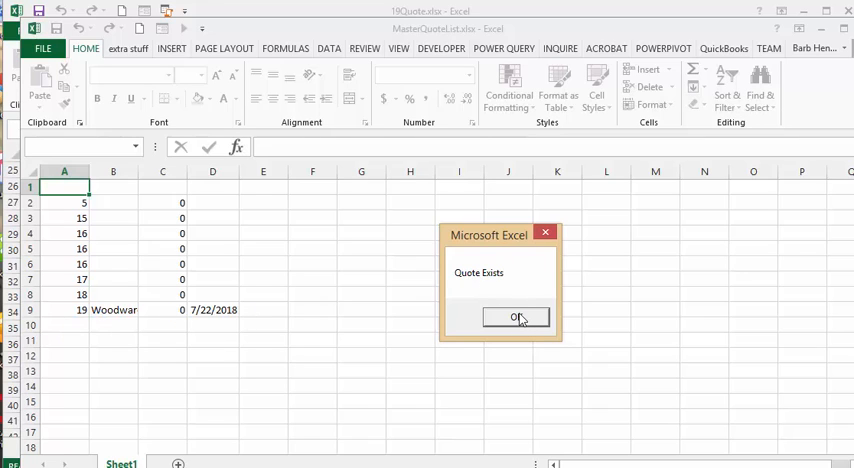
{"action": "left_click", "coordinate": [516, 317]}
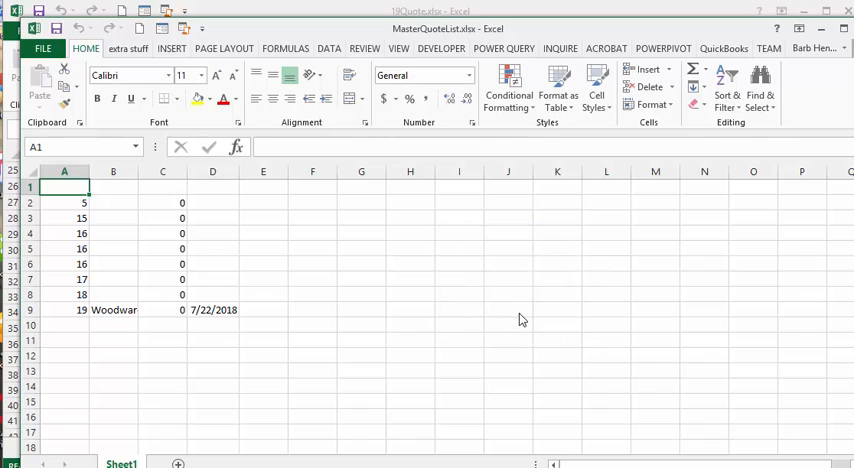
{"action": "mouse_move", "coordinate": [295, 332]}
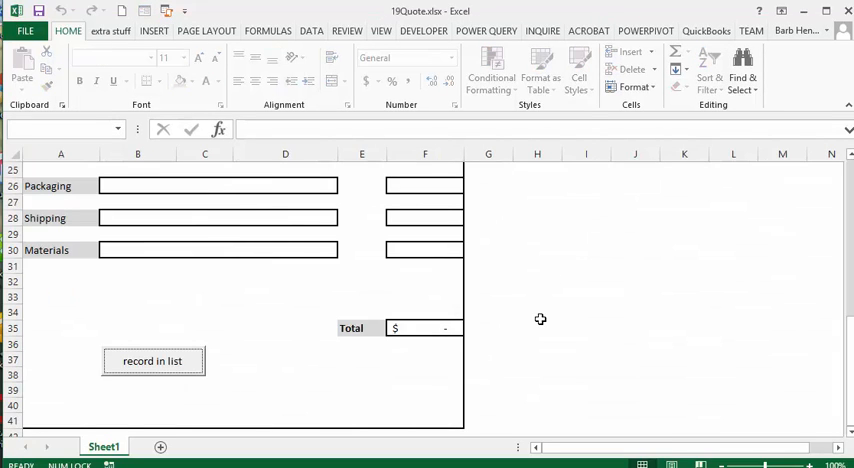
- Enter 20 as the quote number in cell B4 of the Woodwards form
{"action": "scroll", "scroll_direction": "up", "scroll_amount": 3}
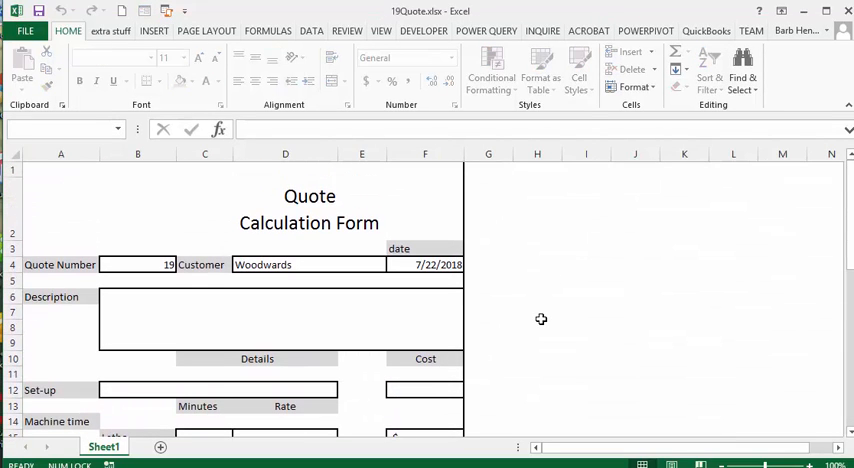
{"action": "scroll", "scroll_direction": "down", "scroll_amount": 3}
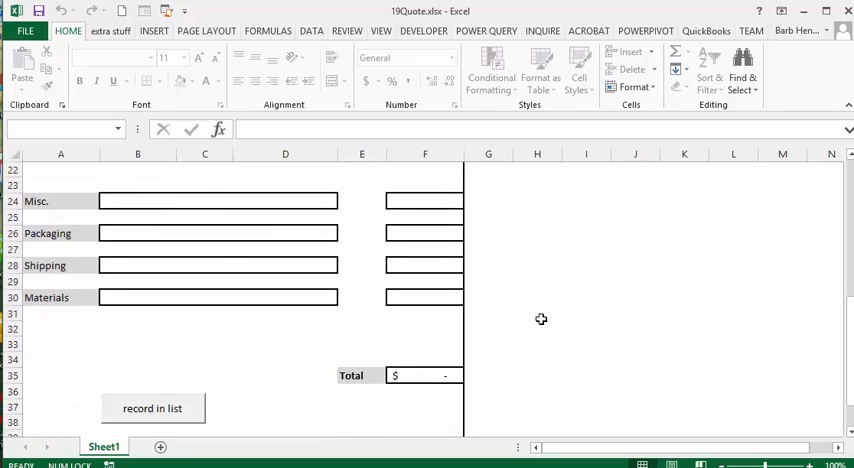
{"action": "scroll", "scroll_direction": "up", "scroll_amount": 3}
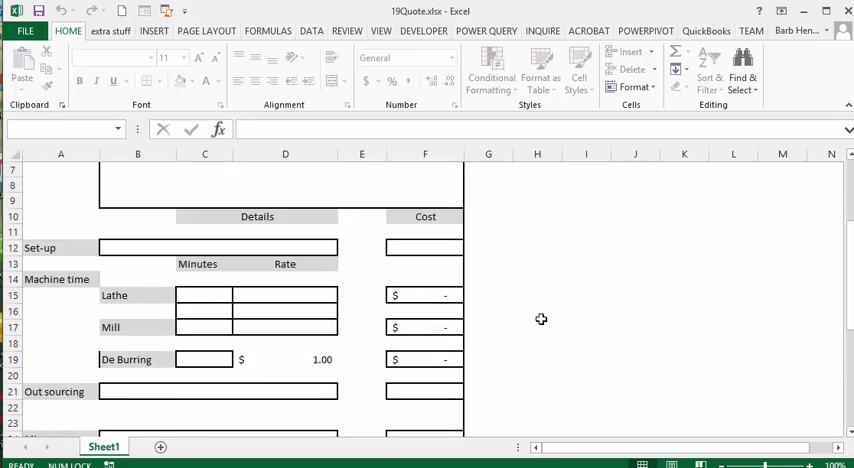
{"action": "scroll", "scroll_direction": "up", "scroll_amount": 3}
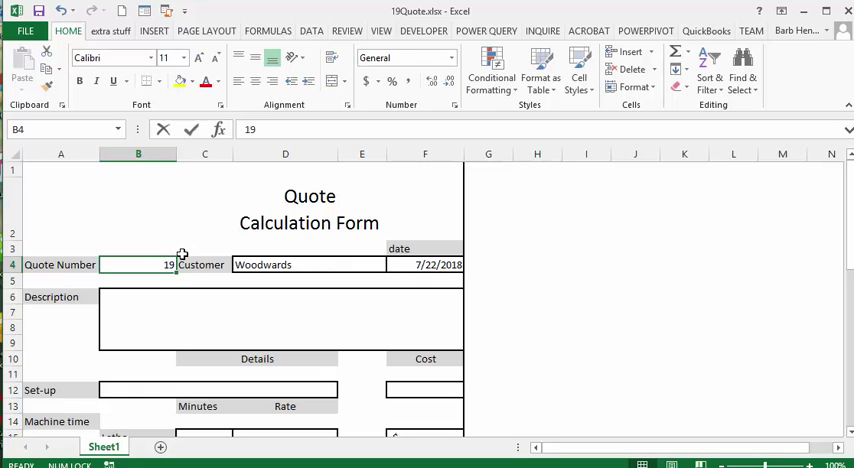
{"action": "type", "text": "20"}
{"action": "key", "text": "Return"}
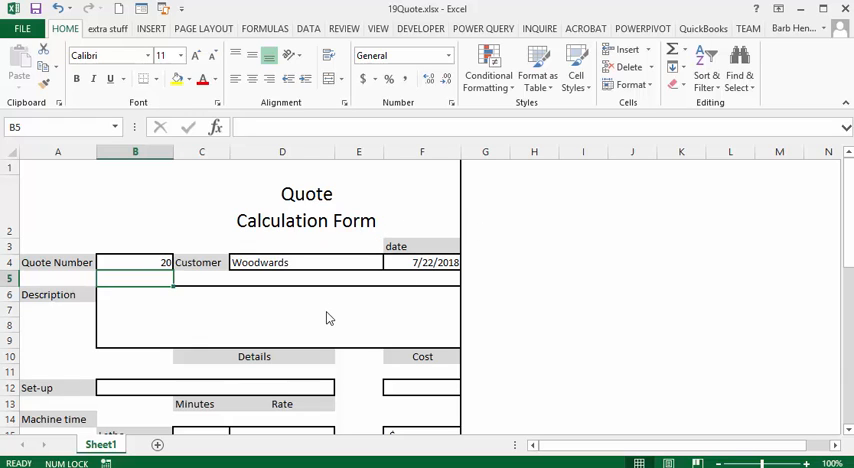
- Add quote 20 for Woodwards to MasterQuoteList, saving the form as 20Quote.xlsx
{"action": "scroll", "scroll_direction": "down", "scroll_amount": 3}
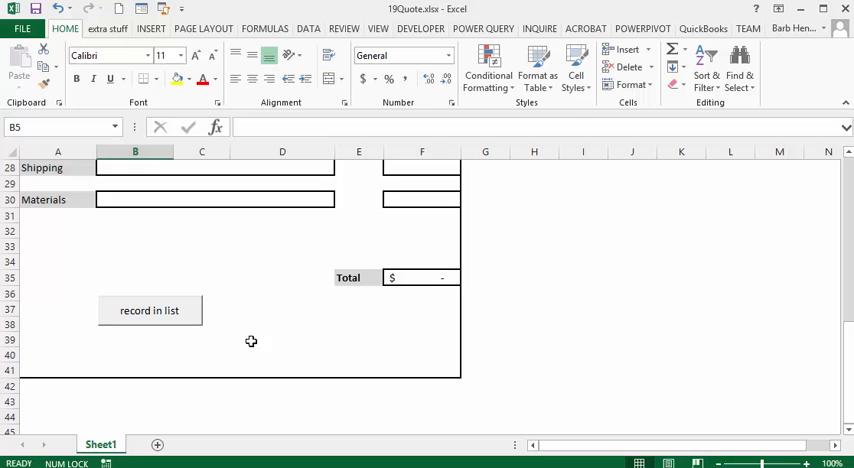
{"action": "mouse_move", "coordinate": [137, 310]}
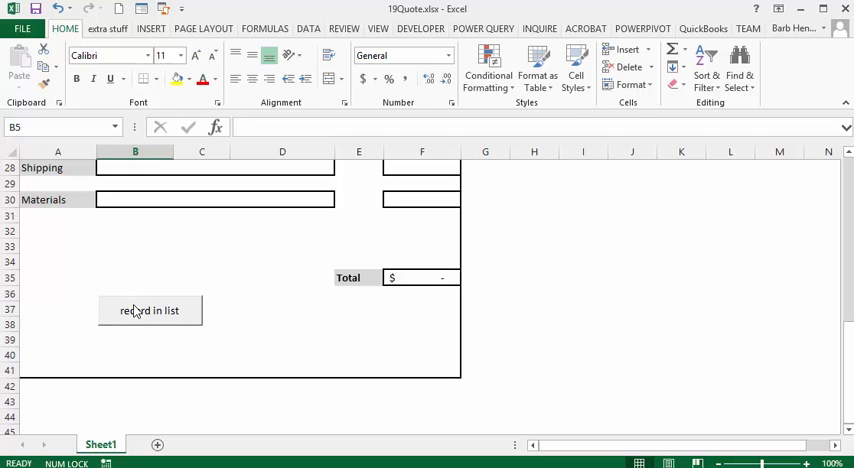
{"action": "left_click", "coordinate": [149, 310]}
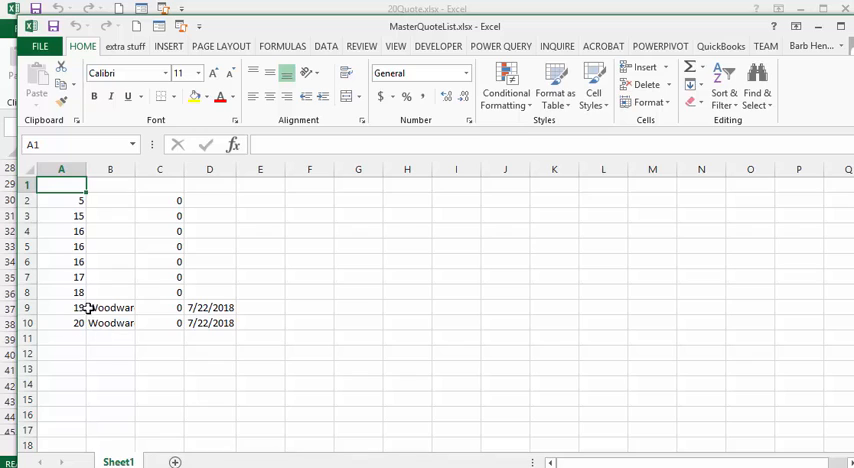
{"action": "mouse_move", "coordinate": [60, 313]}
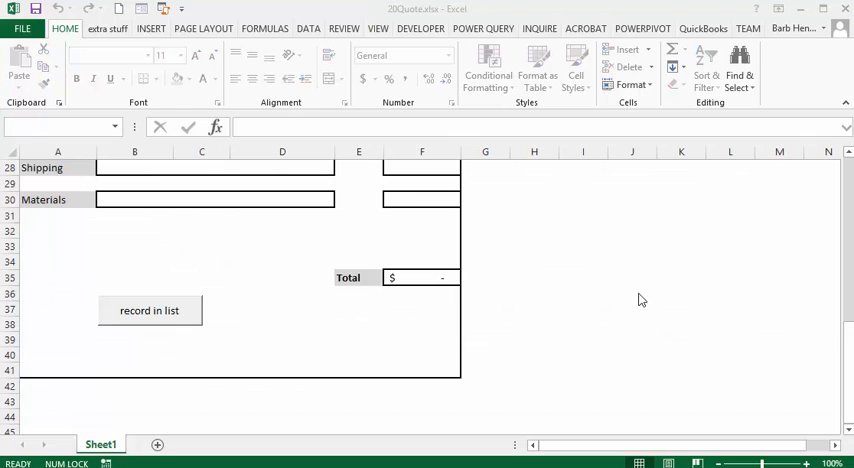
{"action": "mouse_move", "coordinate": [338, 190]}
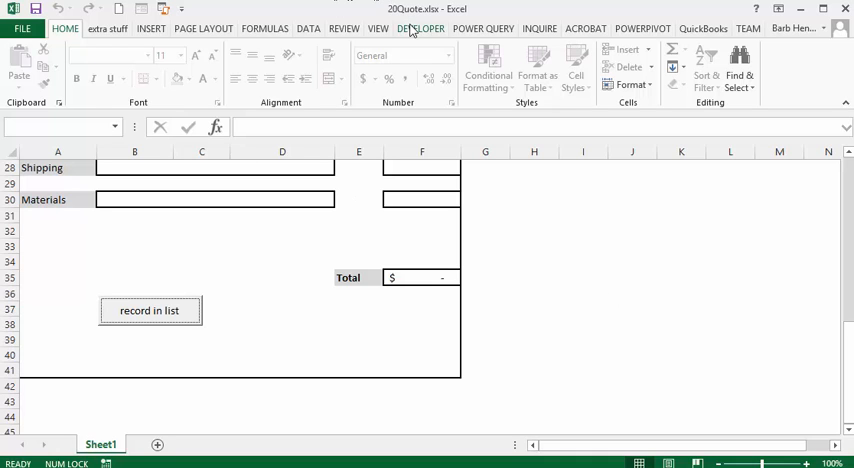
- Open CommandButton1_Click in the VBA editor and scroll through its duplicate-quote search
{"action": "left_click", "coordinate": [420, 28]}
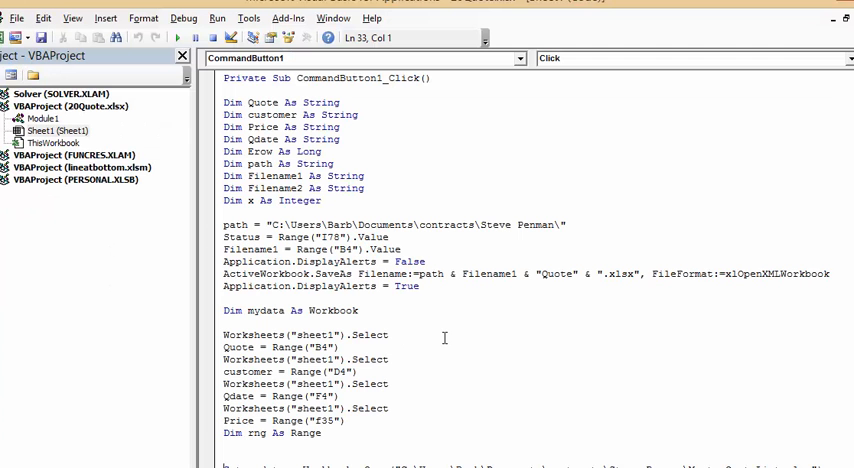
{"action": "scroll", "scroll_direction": "down", "scroll_amount": 3}
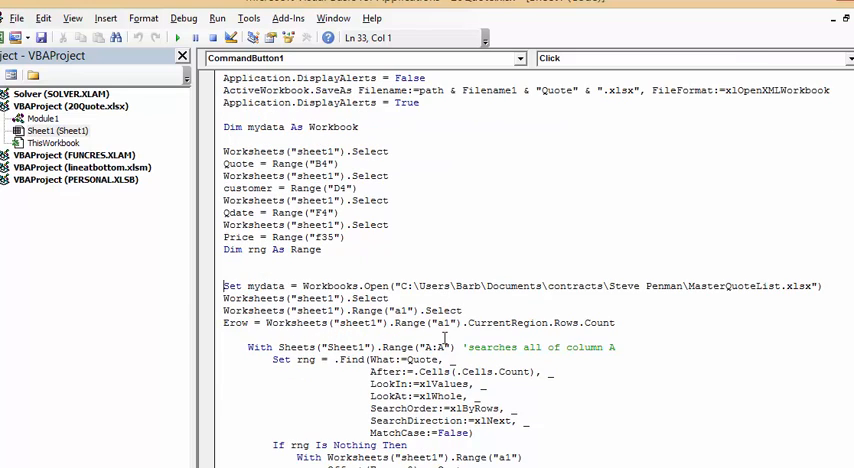
{"action": "scroll", "scroll_direction": "up", "scroll_amount": 3}
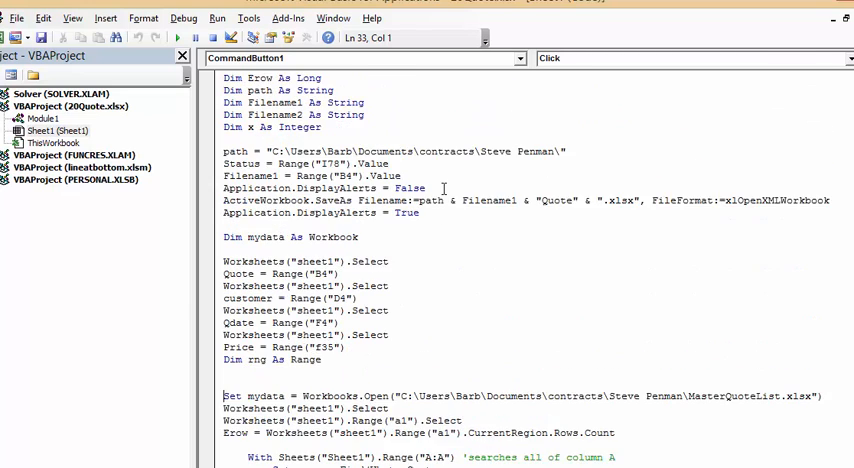
{"action": "scroll", "scroll_direction": "up", "scroll_amount": 3}
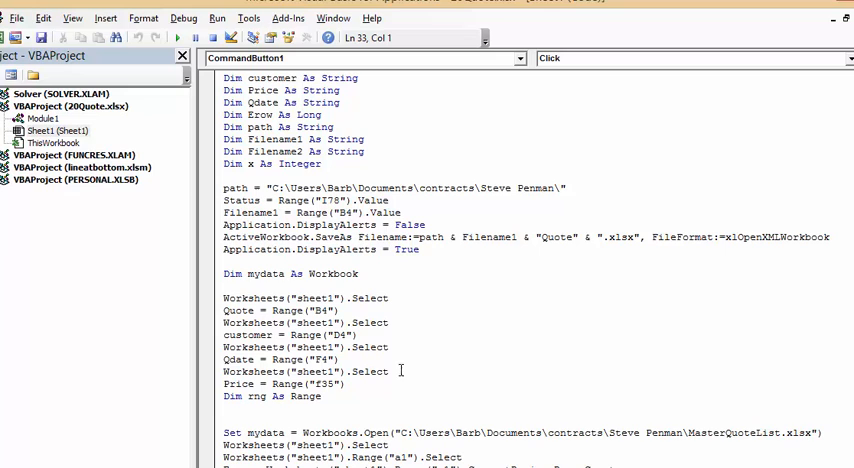
{"action": "scroll", "scroll_direction": "down", "scroll_amount": 3}
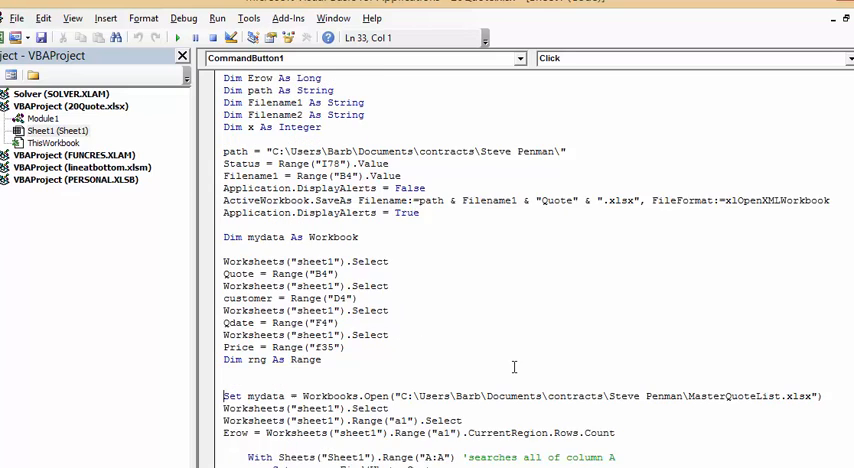
{"action": "scroll", "scroll_direction": "down", "scroll_amount": 3}
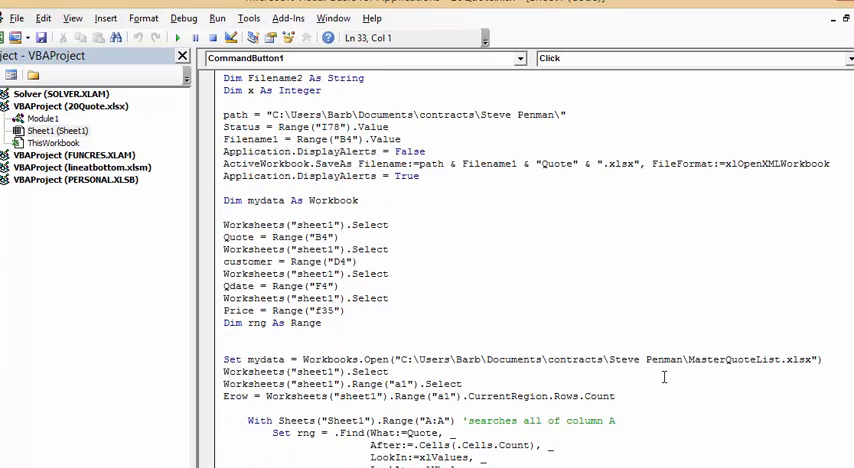
{"action": "scroll", "scroll_direction": "down", "scroll_amount": 3}
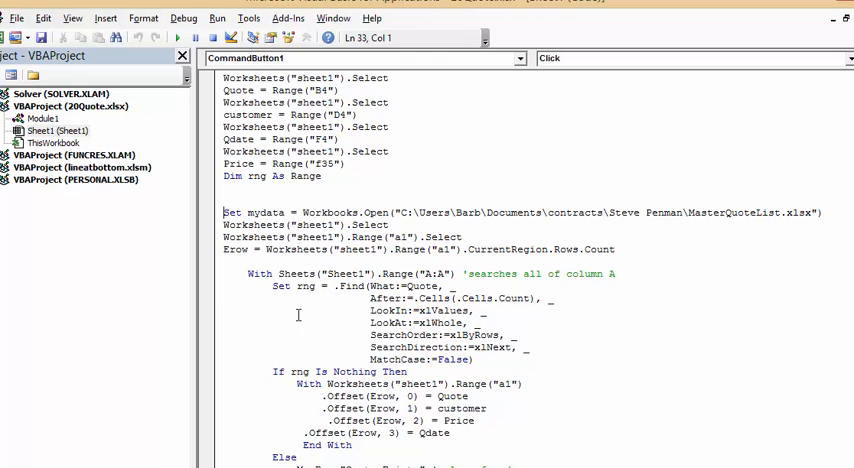
{"action": "mouse_move", "coordinate": [401, 281]}
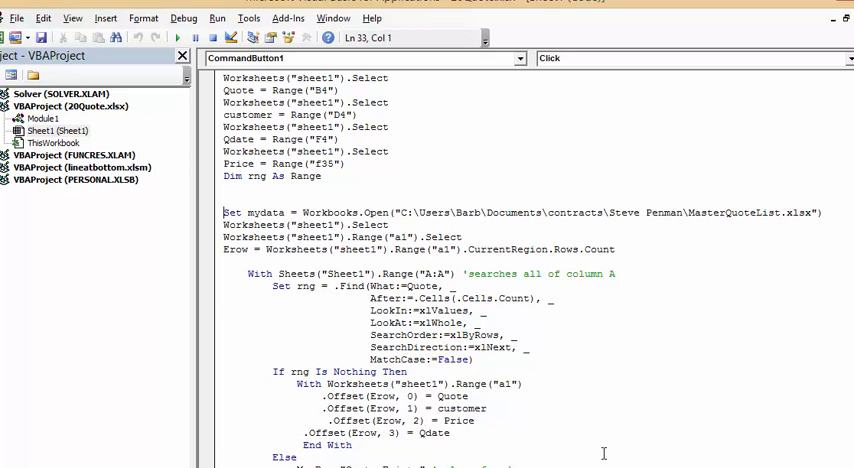
{"action": "scroll", "scroll_direction": "down", "scroll_amount": 3}
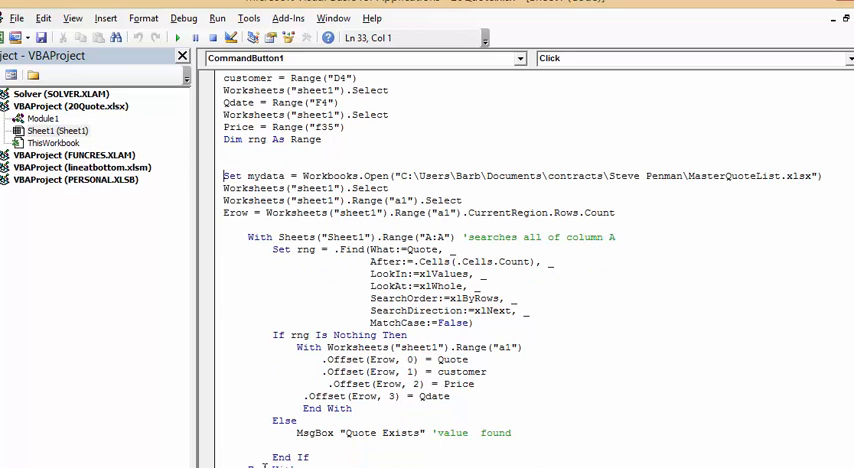
{"action": "scroll", "scroll_direction": "down", "scroll_amount": 3}
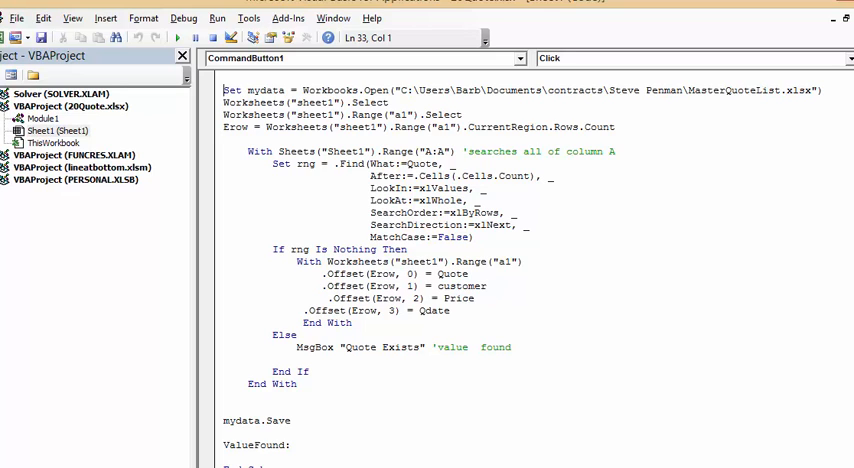
{"action": "scroll", "scroll_direction": "up", "scroll_amount": 3}
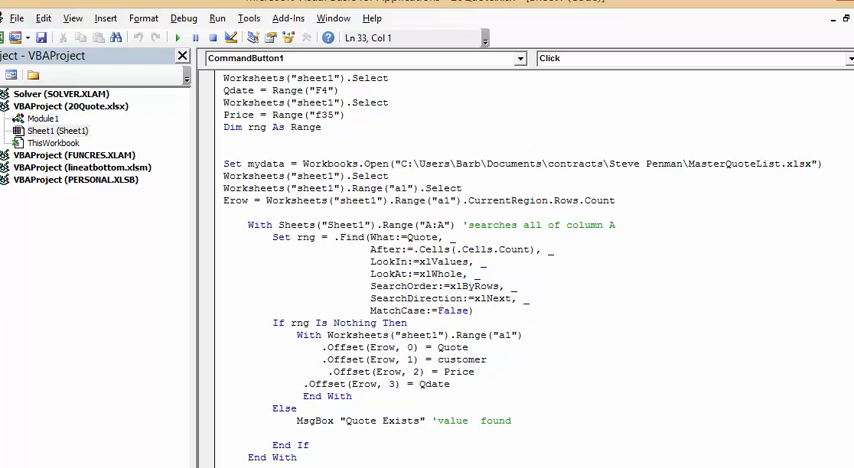